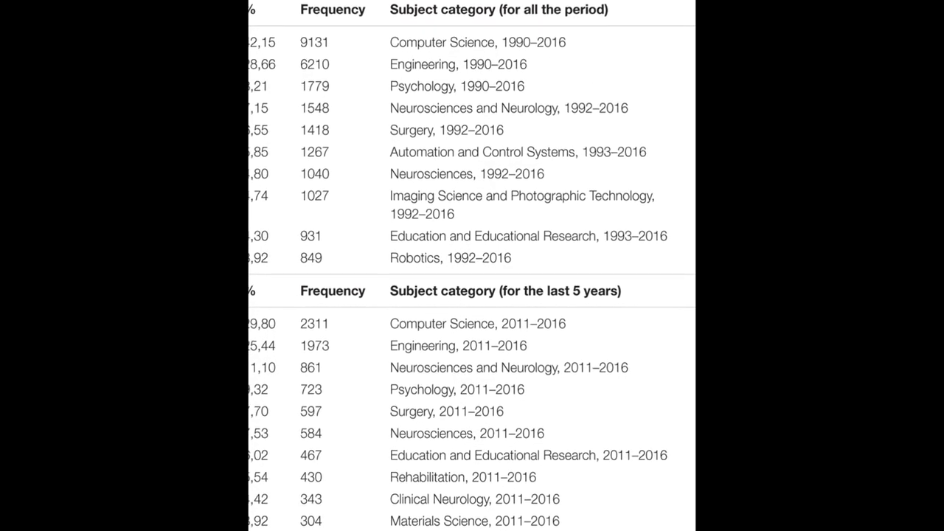
scroll(down, 3)
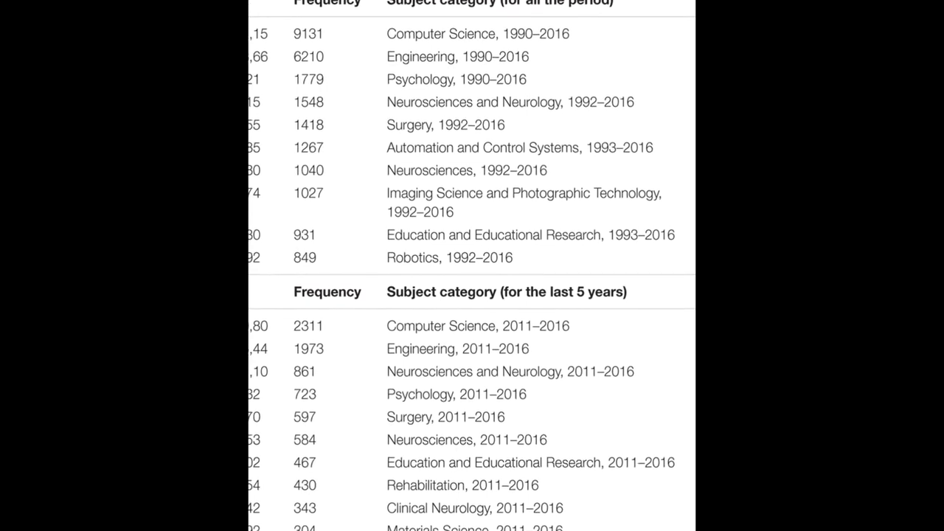